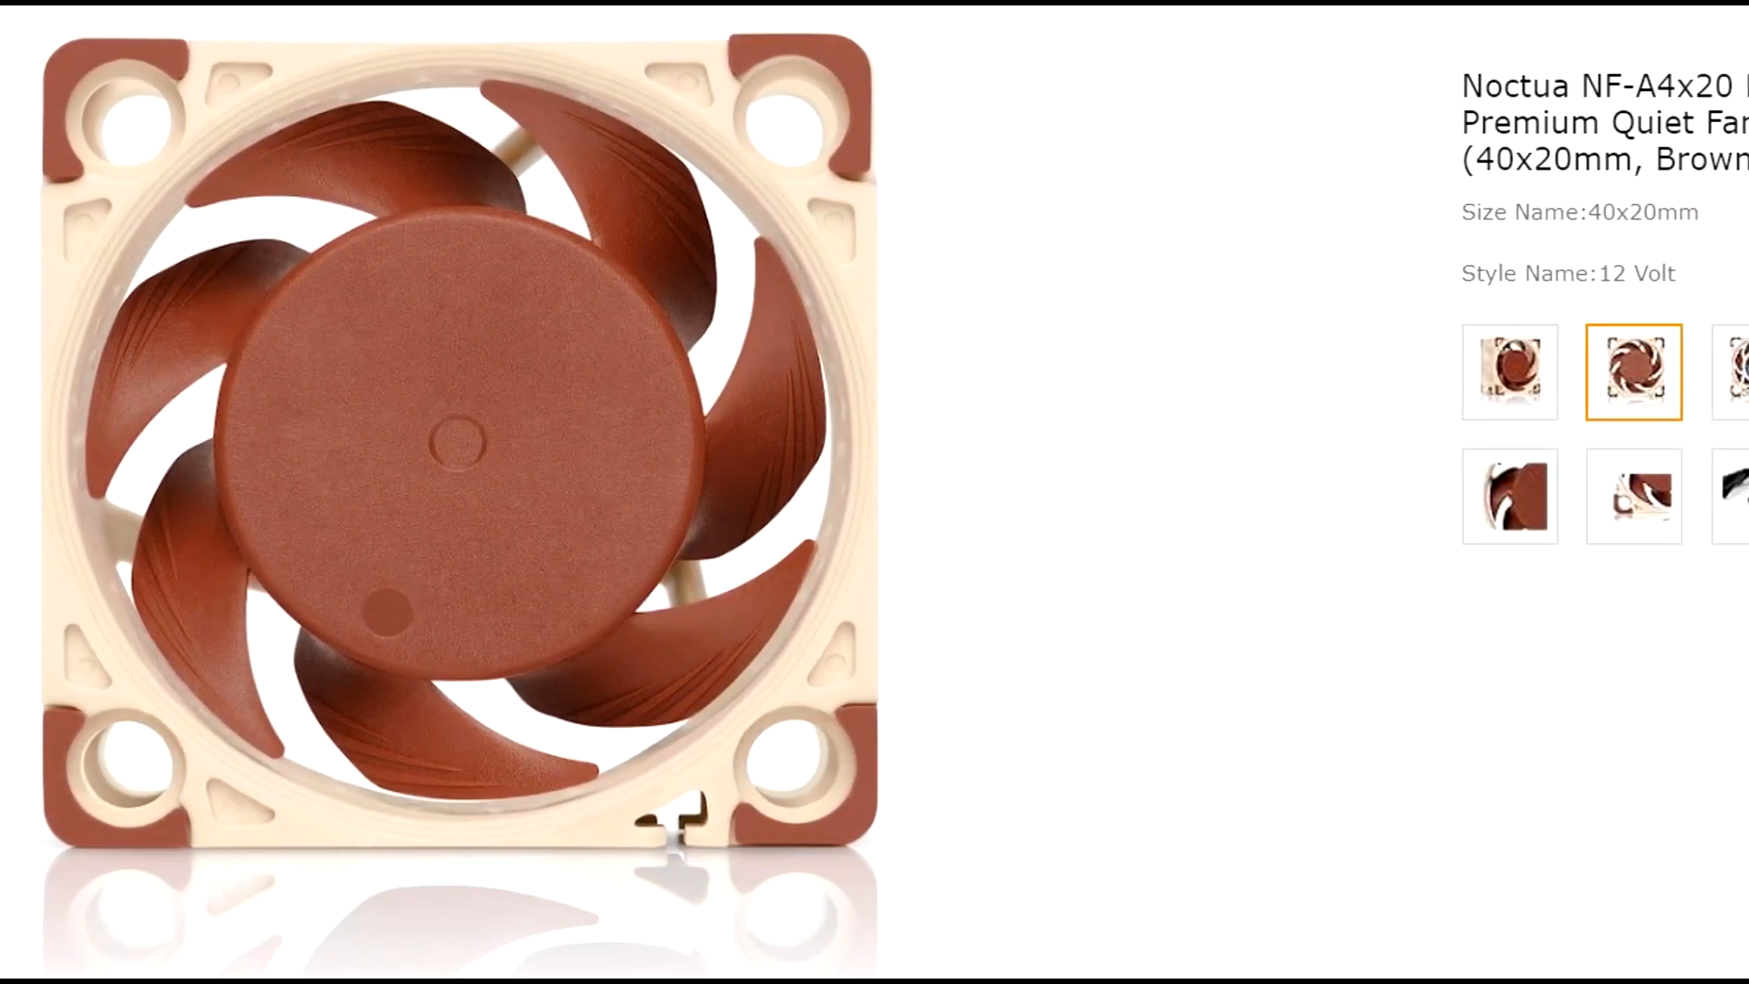
- Show the gallery photo of the Noctua fan's retail box and bundled accessories
left_click(1733, 351)
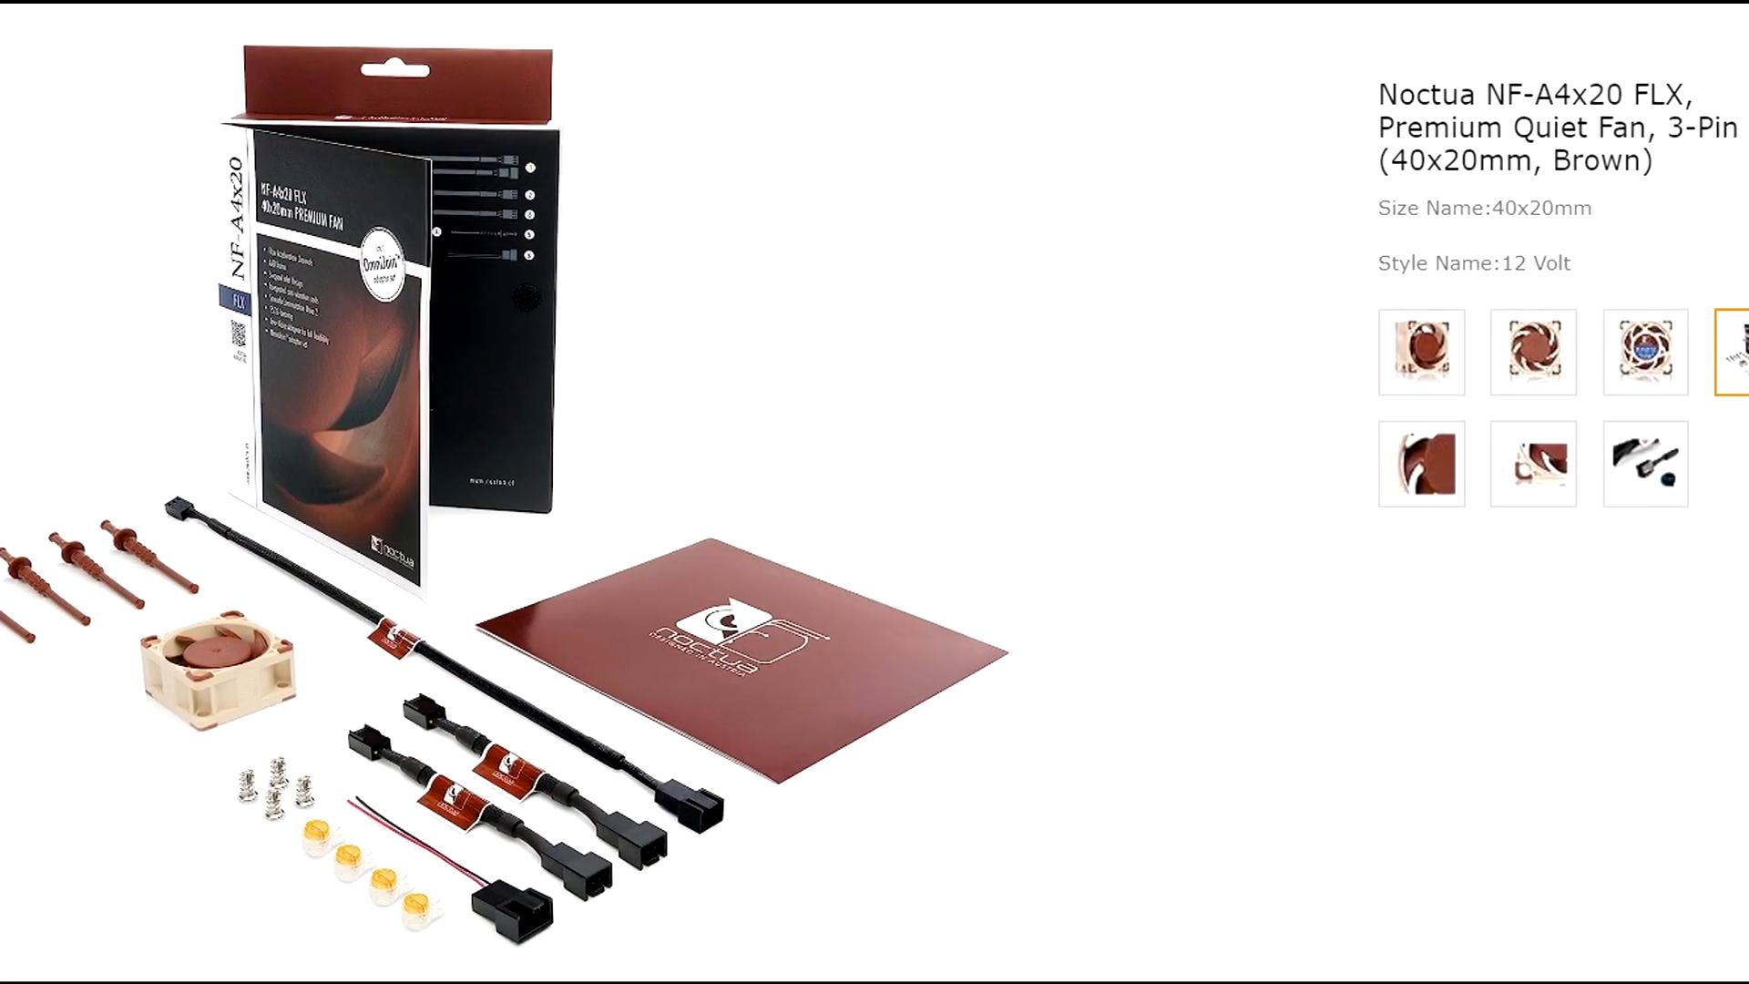